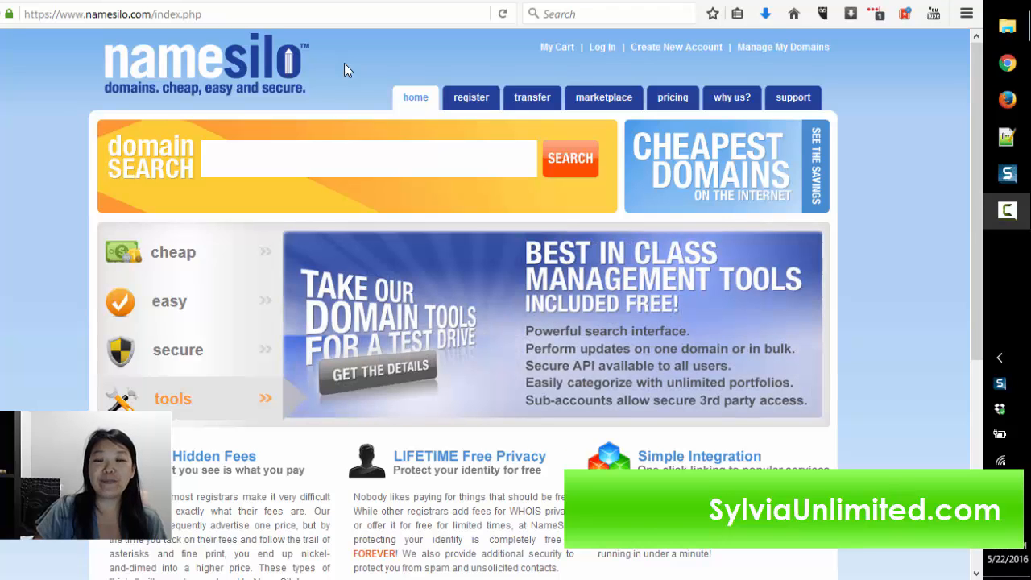
pyautogui.moveTo(728, 46)
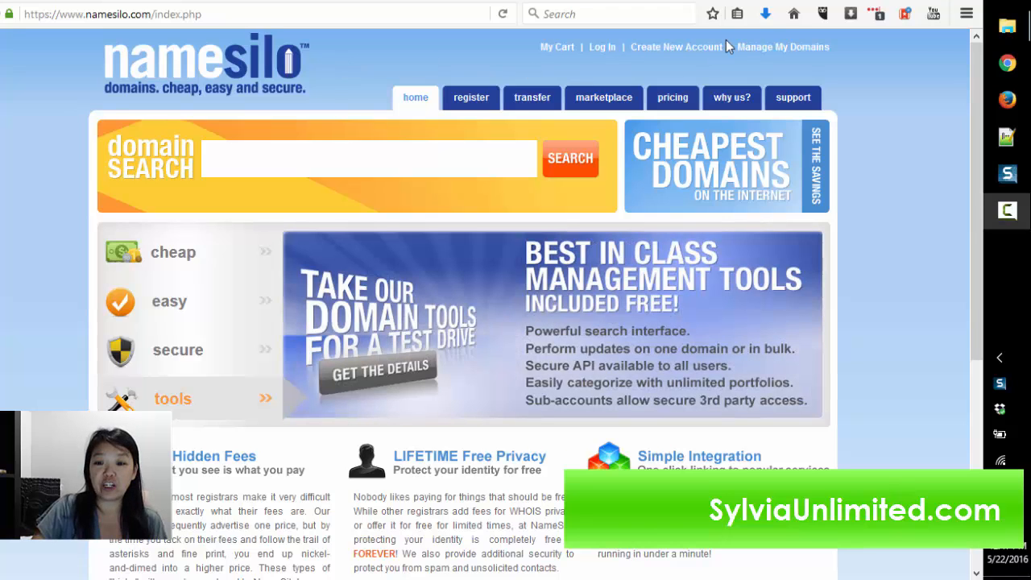
# Create a new NameSilo account via the sign-up form and return to the home page logged in.
pyautogui.click(677, 46)
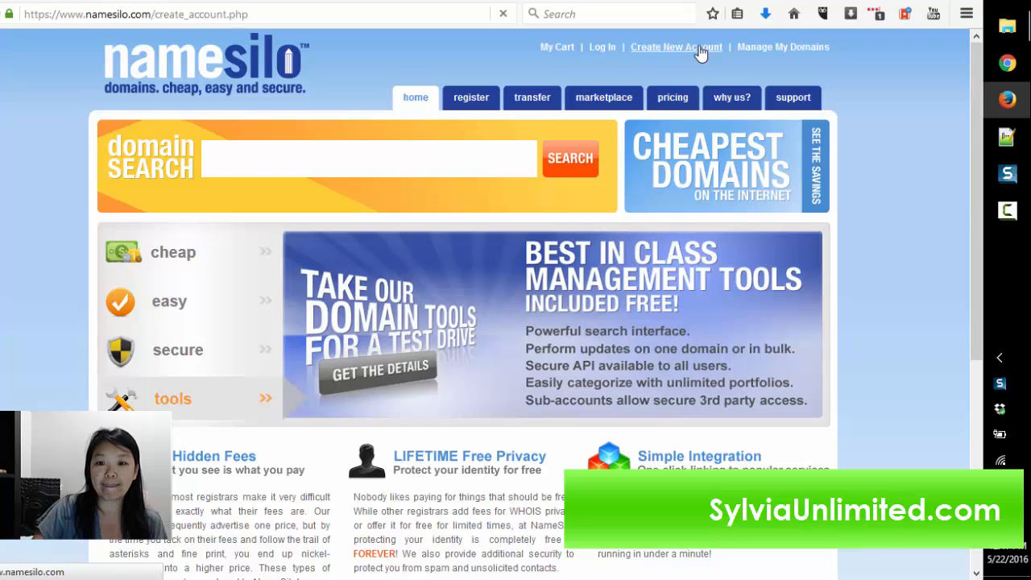
pyautogui.click(675, 47)
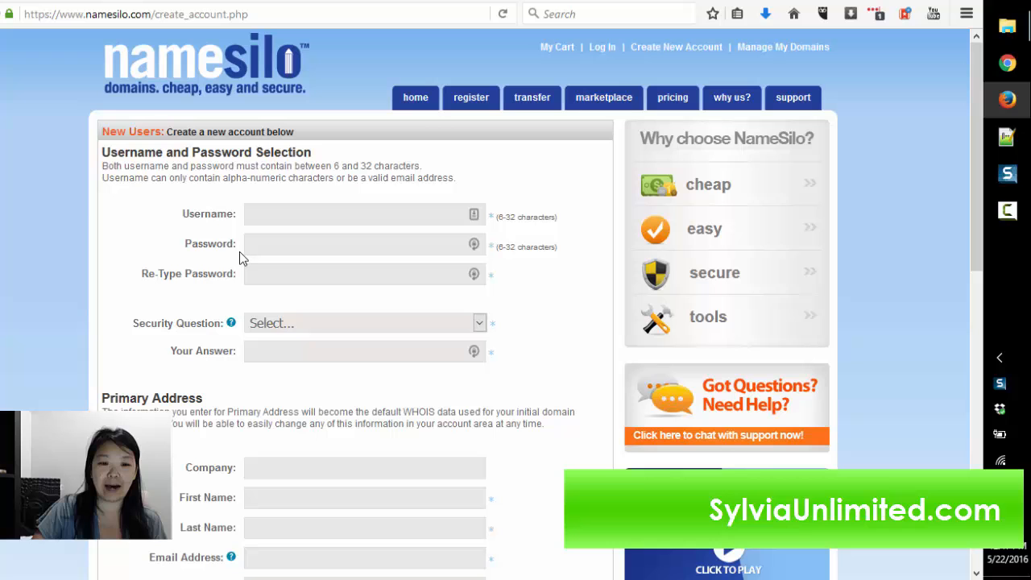
pyautogui.scroll(-3)
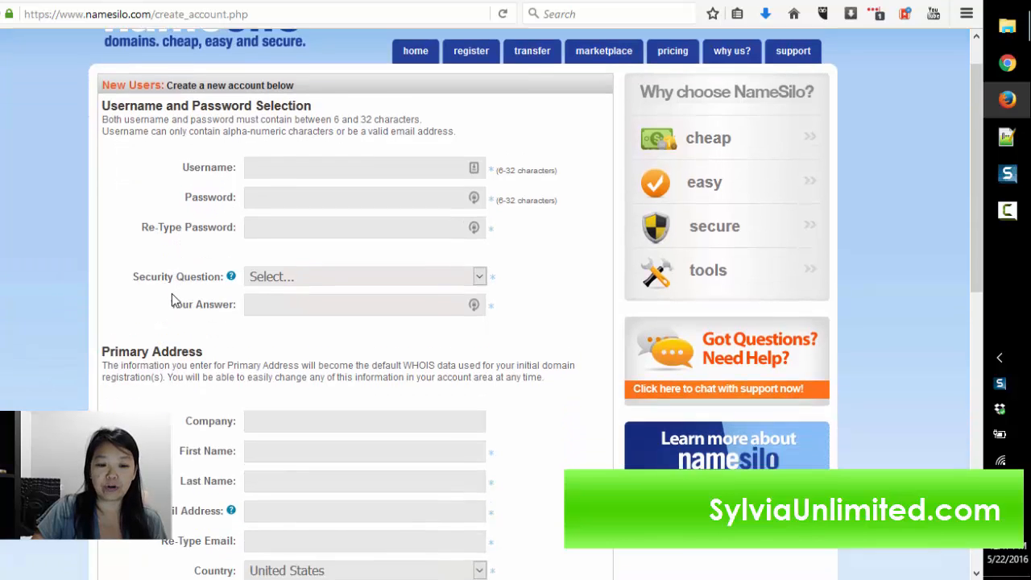
pyautogui.scroll(-3)
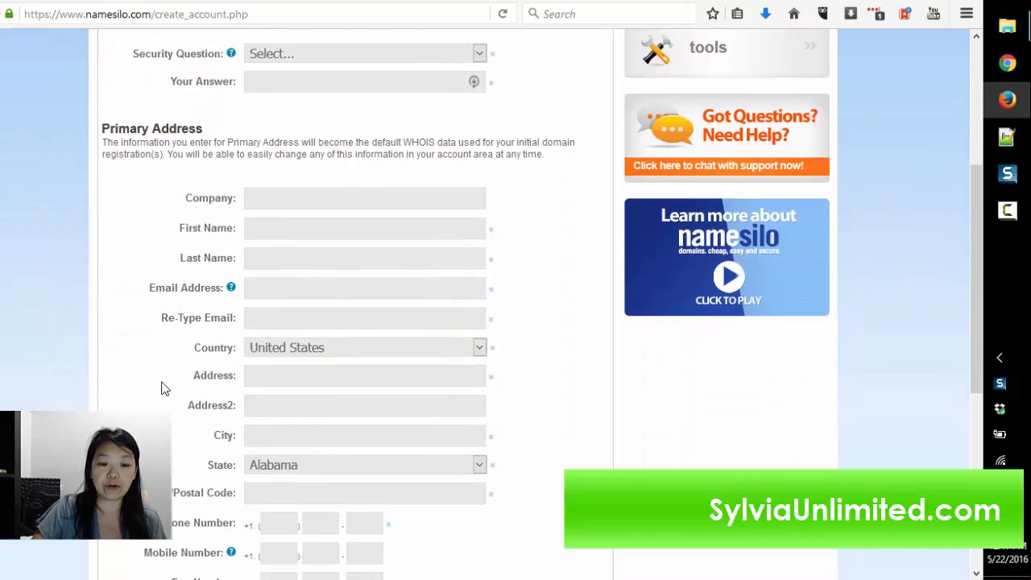
pyautogui.scroll(-3)
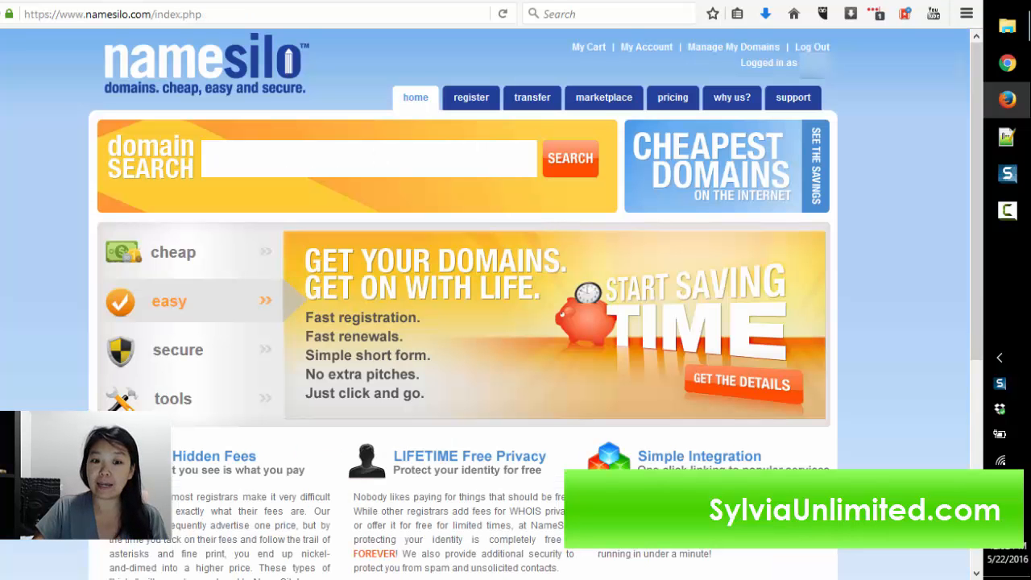
# Search availability of 321clik and tick its .com version at $8.99 for registration.
pyautogui.click(177, 348)
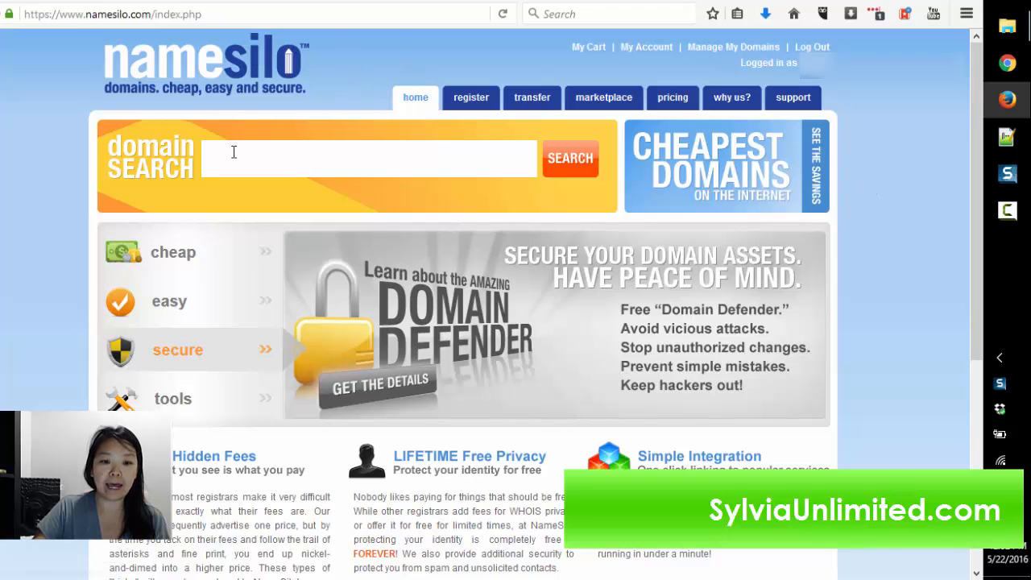
pyautogui.moveTo(172, 398)
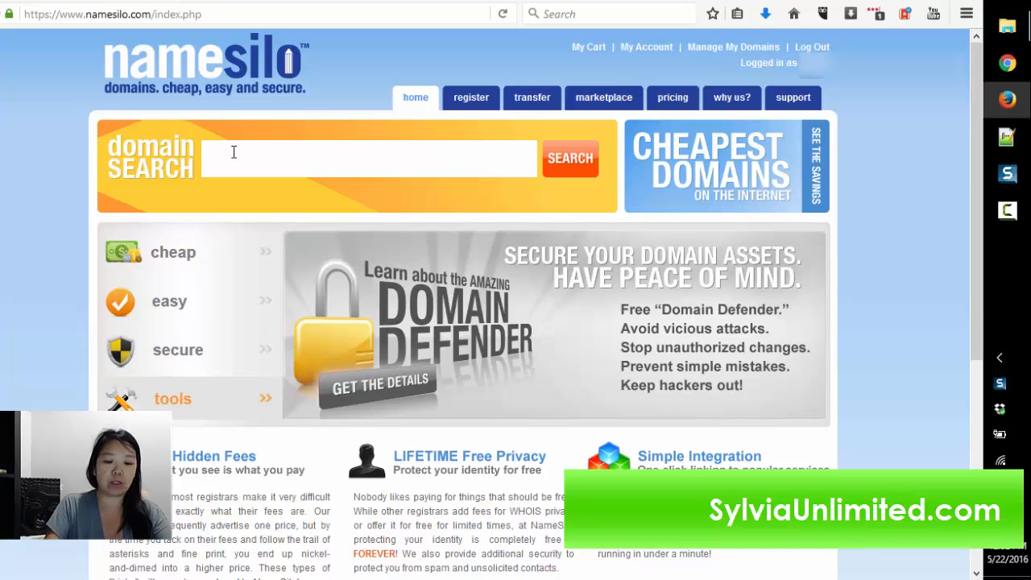
pyautogui.write('321clik')
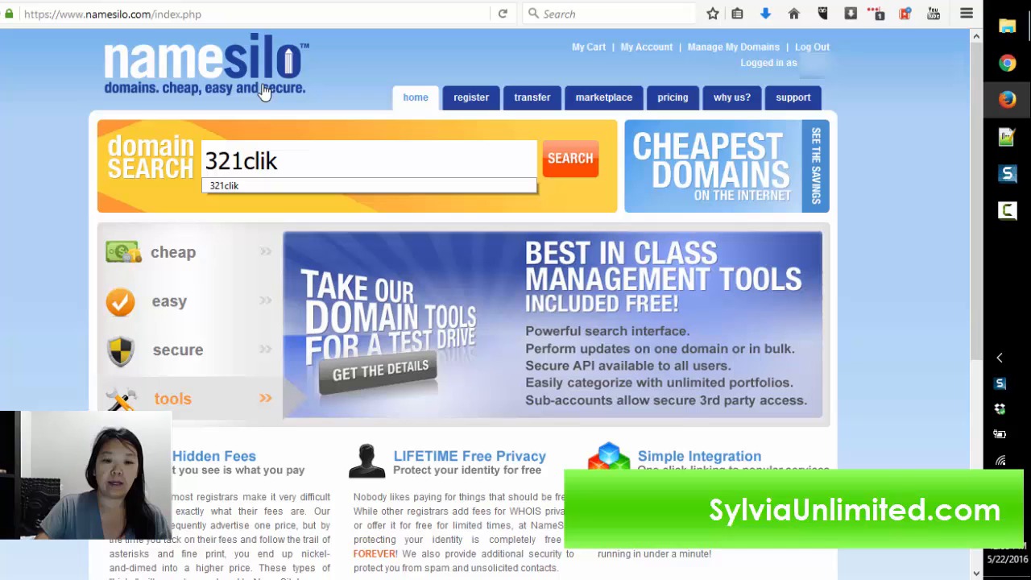
pyautogui.click(571, 158)
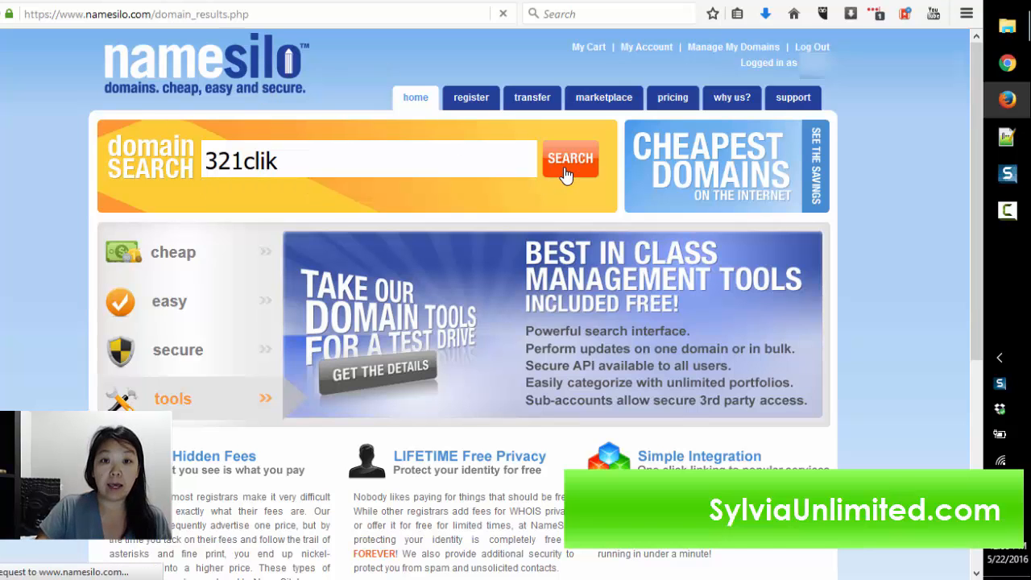
pyautogui.click(571, 158)
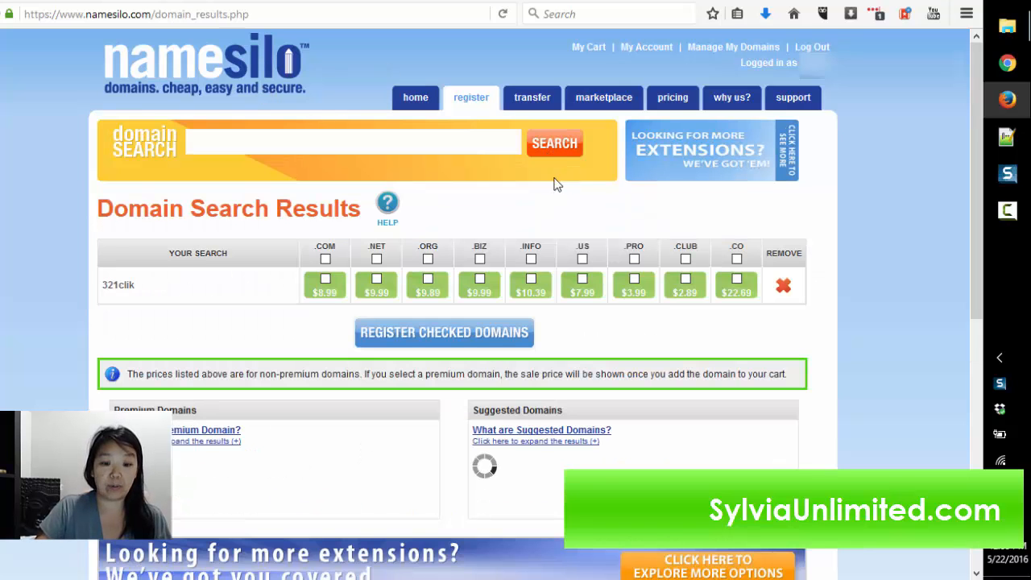
pyautogui.click(326, 277)
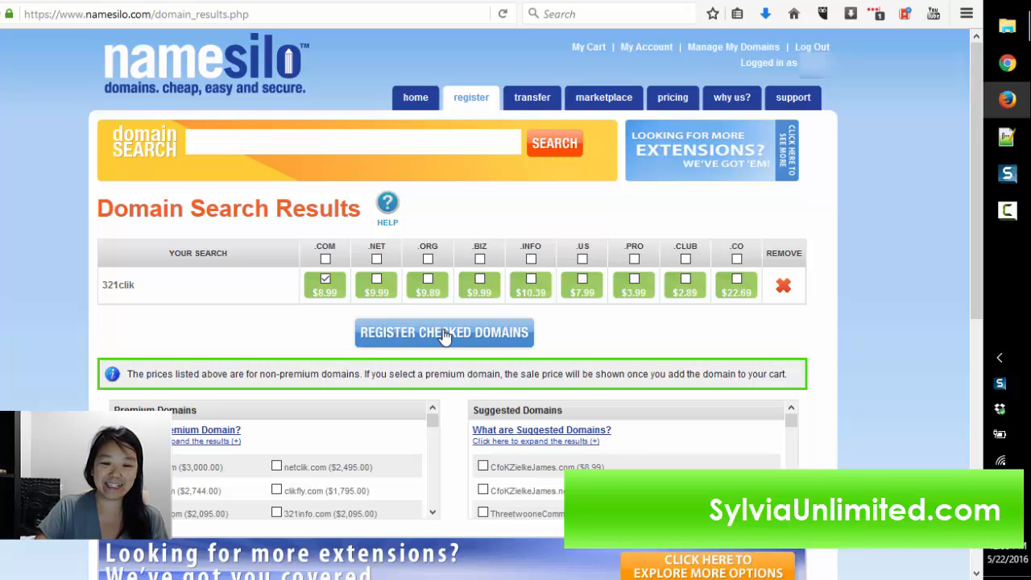
# Add 321clik.com to the cart and turn its auto-renew off.
pyautogui.click(444, 332)
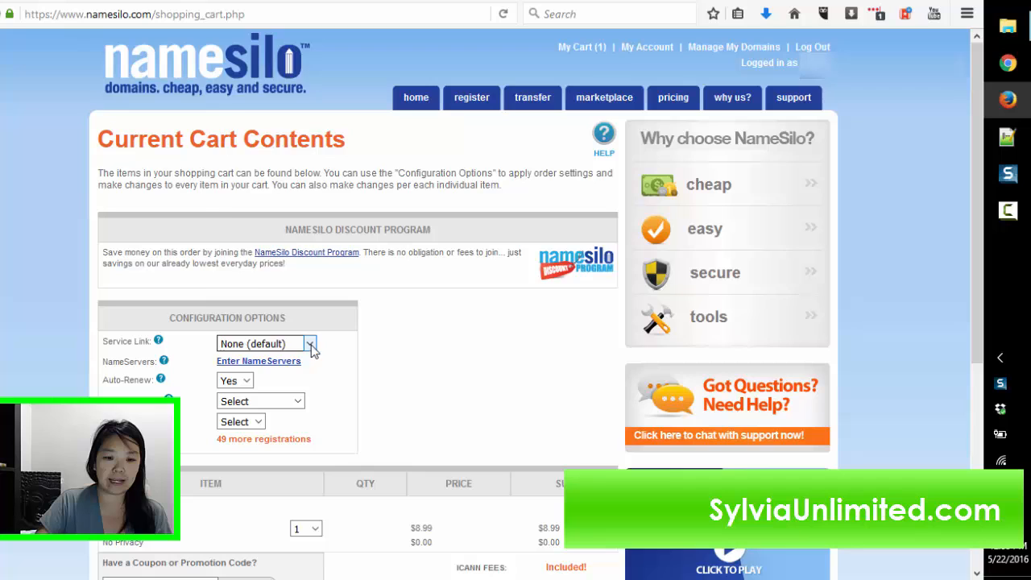
pyautogui.click(309, 343)
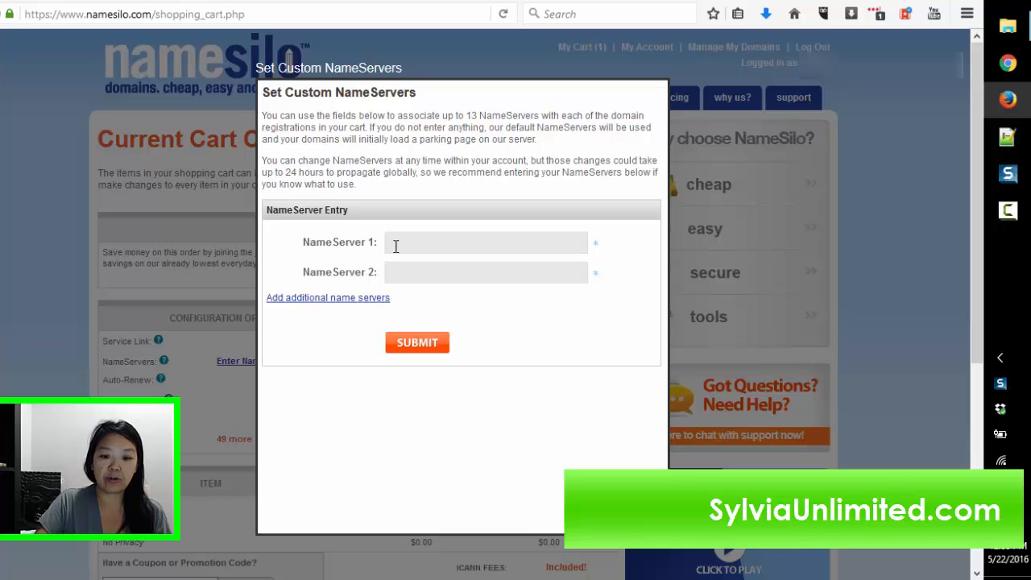
pyautogui.moveTo(442, 361)
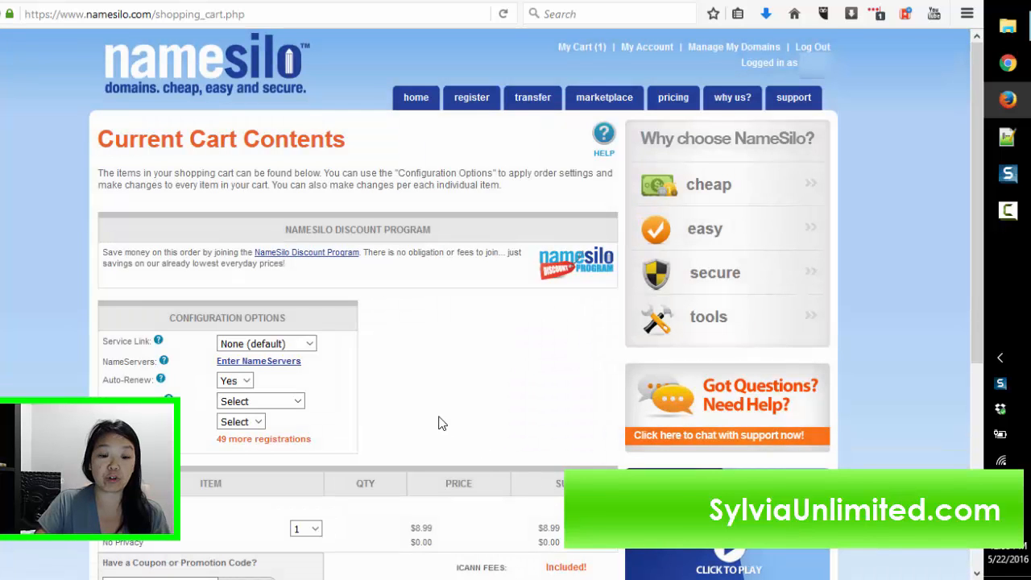
pyautogui.click(234, 380)
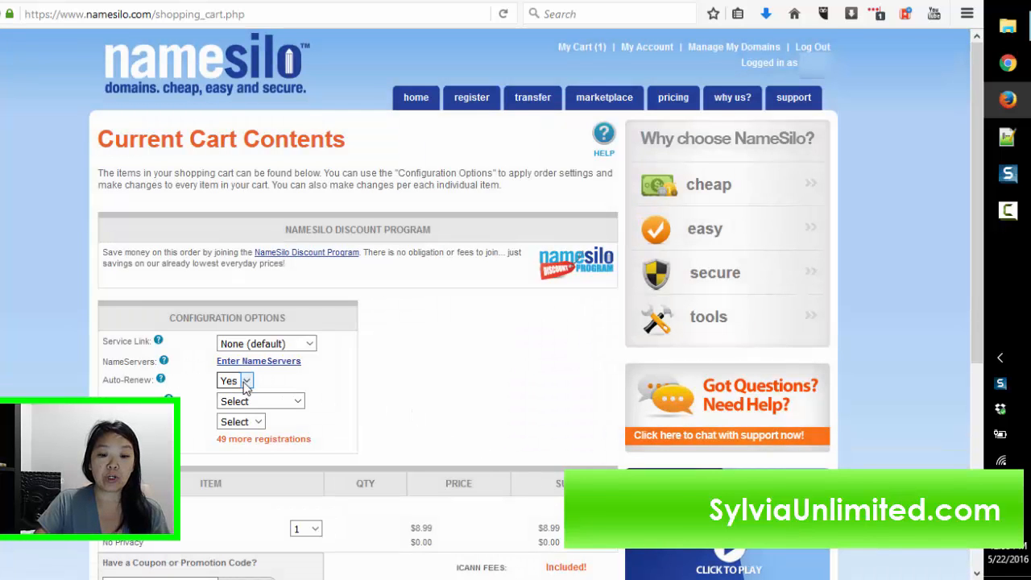
pyautogui.click(234, 380)
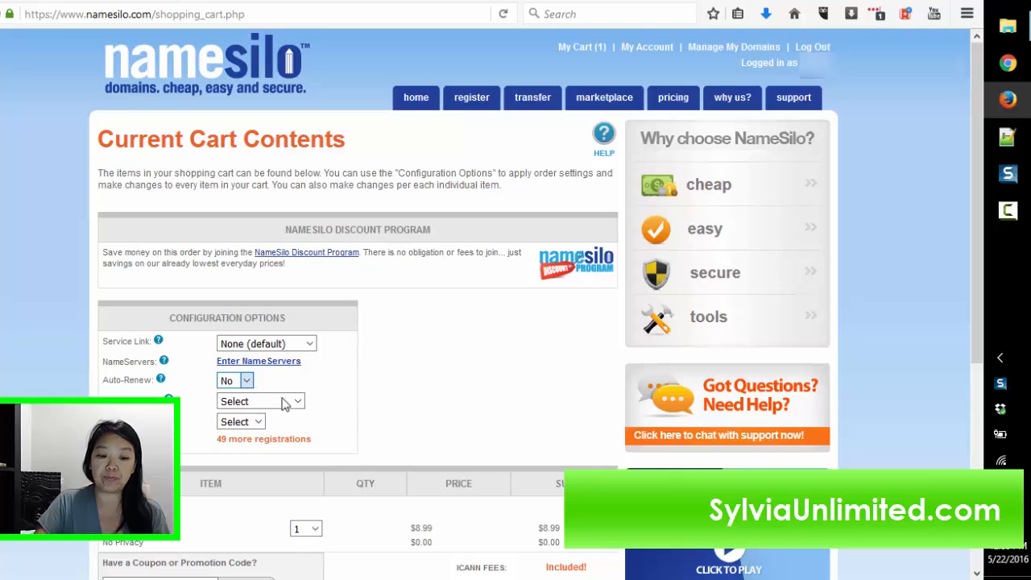
# Set WHOIS Privacy on the domain and keep the registration length at one year, total $8.99.
pyautogui.scroll(-3)
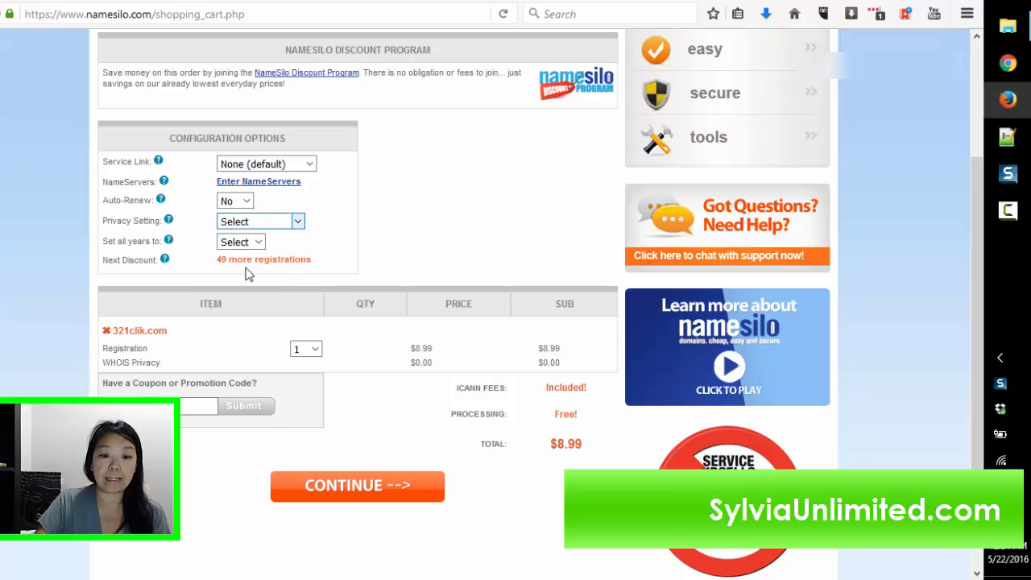
pyautogui.click(261, 220)
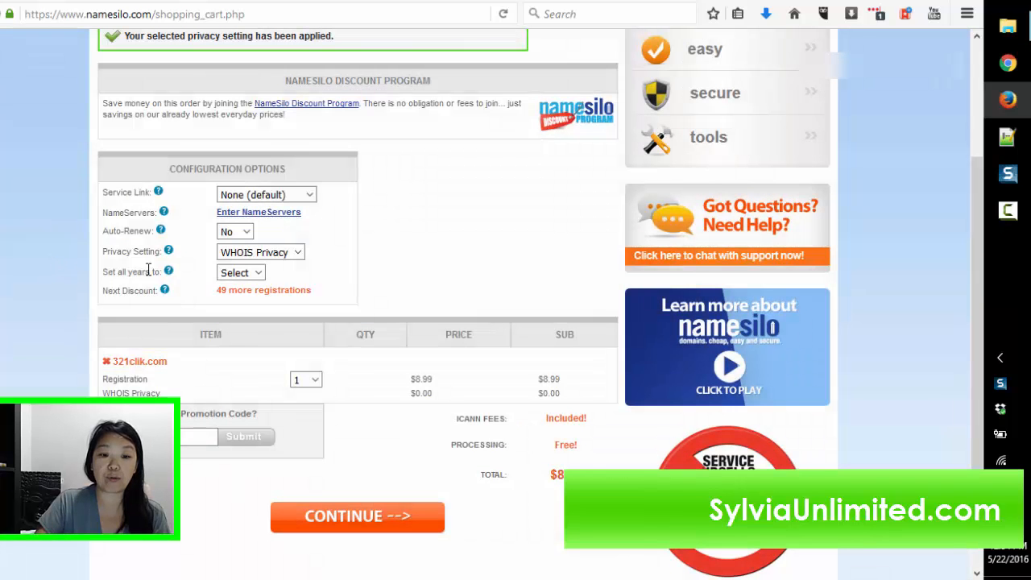
pyautogui.scroll(-3)
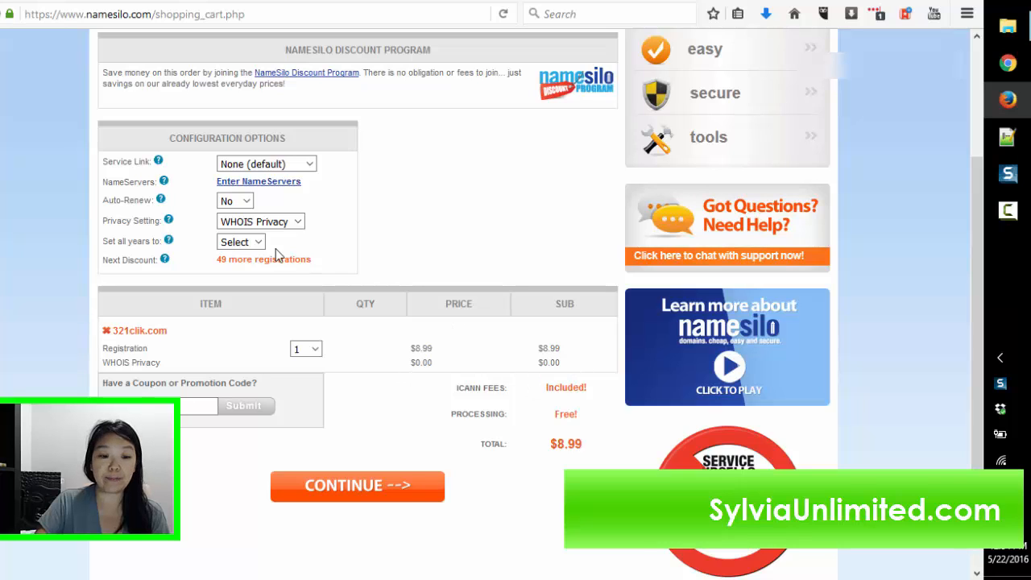
pyautogui.click(240, 242)
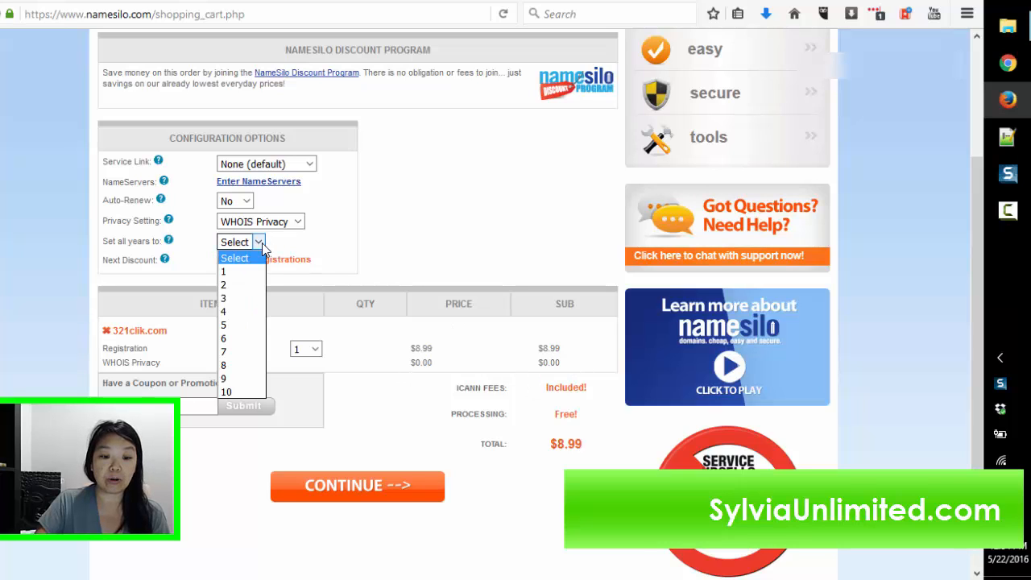
pyautogui.click(222, 271)
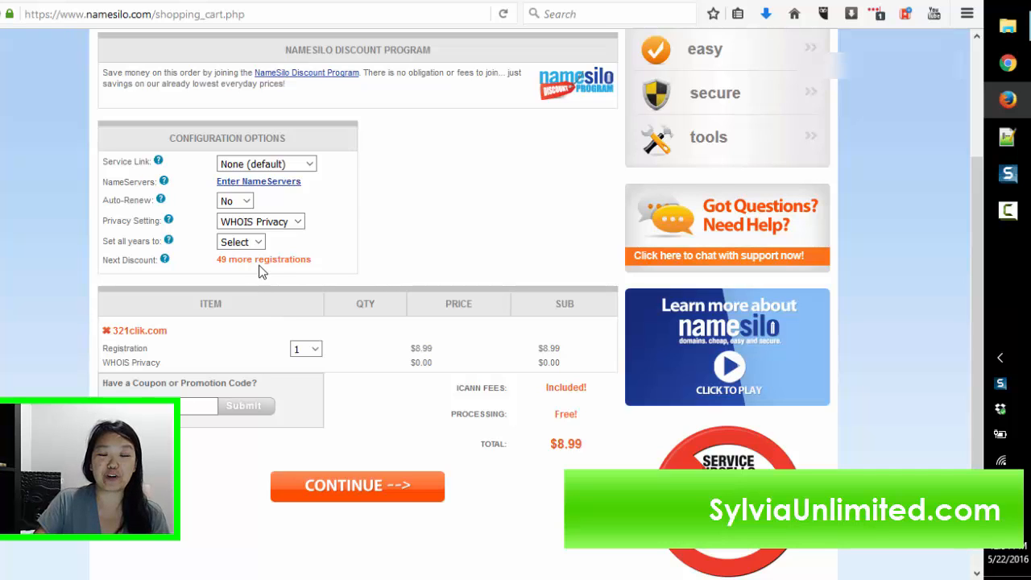
pyautogui.moveTo(379, 256)
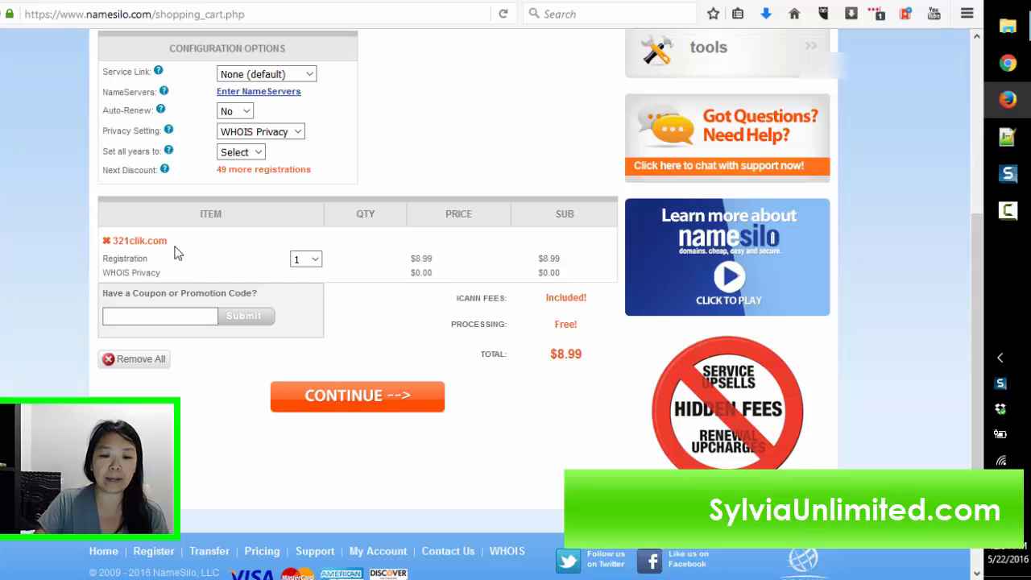
pyautogui.moveTo(126, 273)
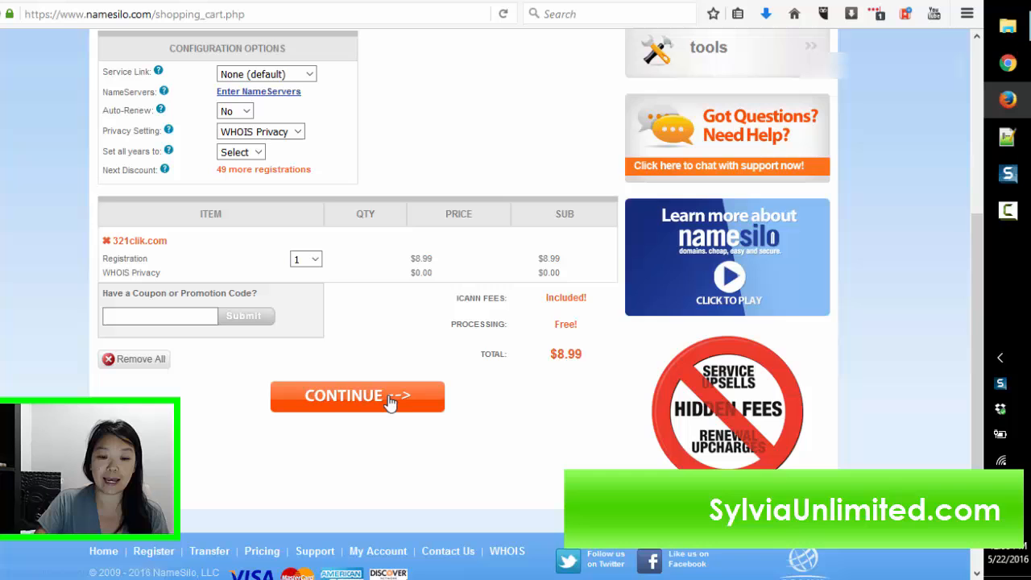
# Continue to billing, choose PayPal and agree to the PayPal terms notice.
pyautogui.click(358, 397)
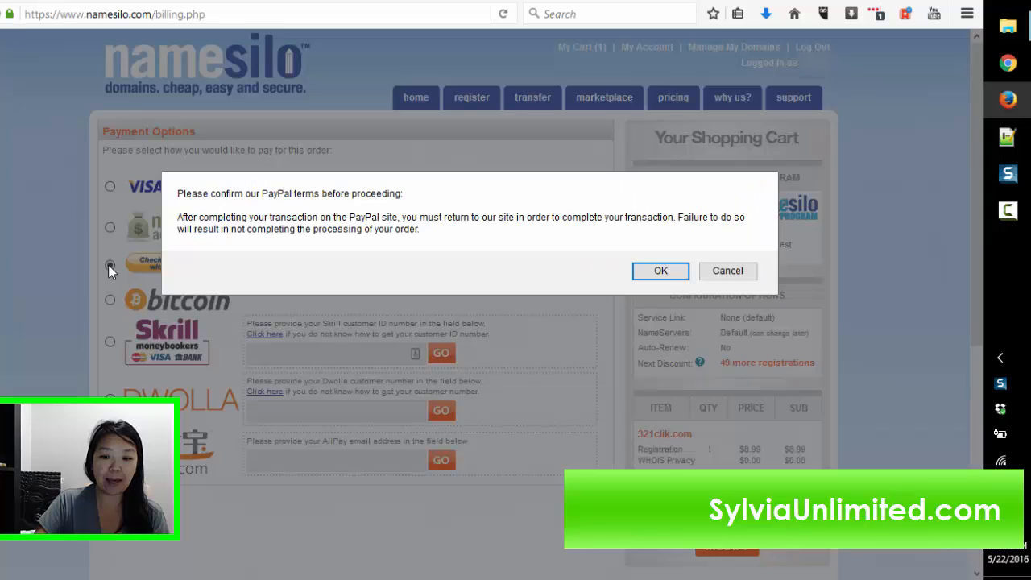
pyautogui.click(110, 267)
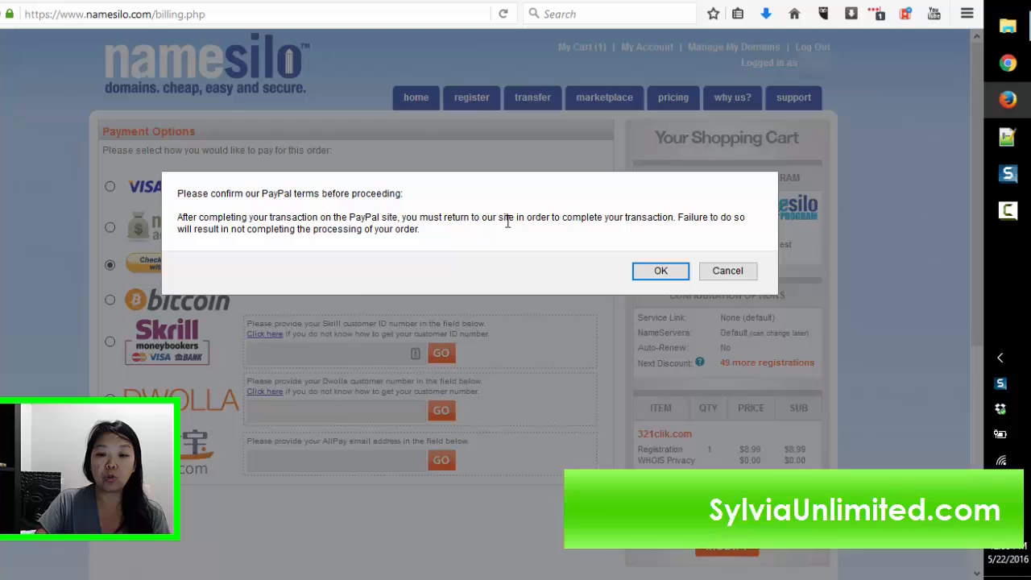
pyautogui.moveTo(353, 282)
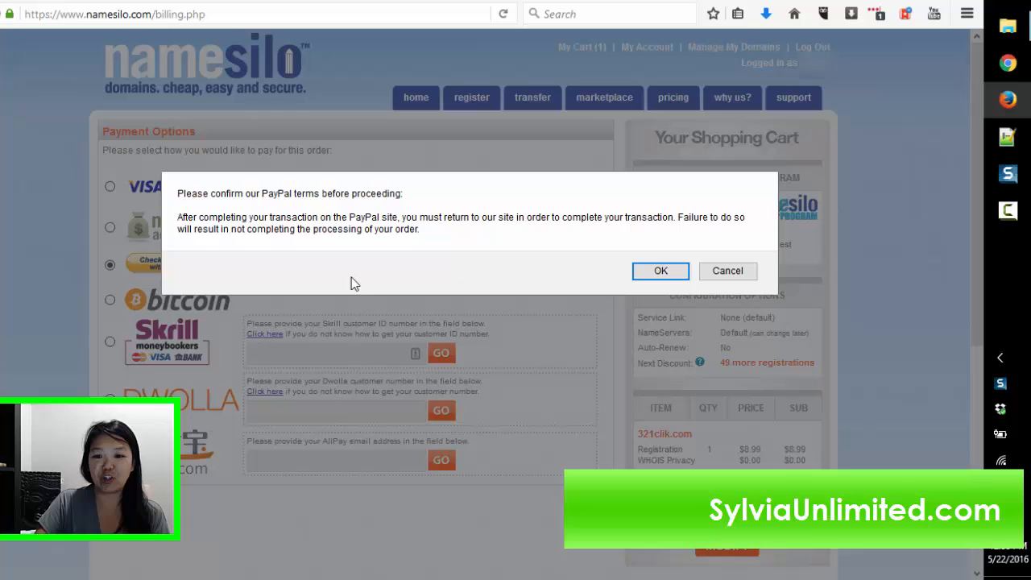
pyautogui.click(661, 271)
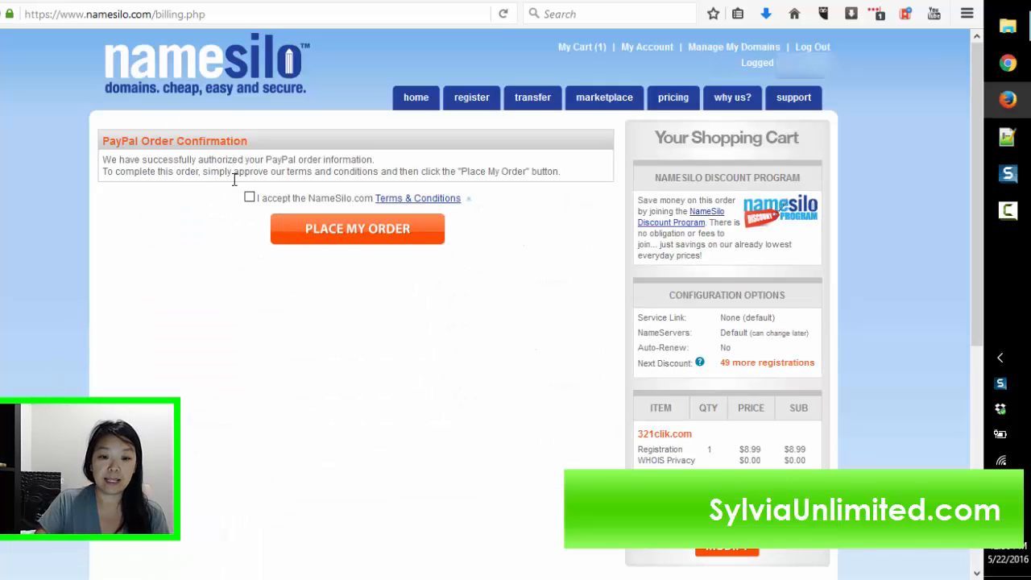
# Accept the NameSilo Terms & Conditions and place the order for 321clik.com.
pyautogui.click(250, 199)
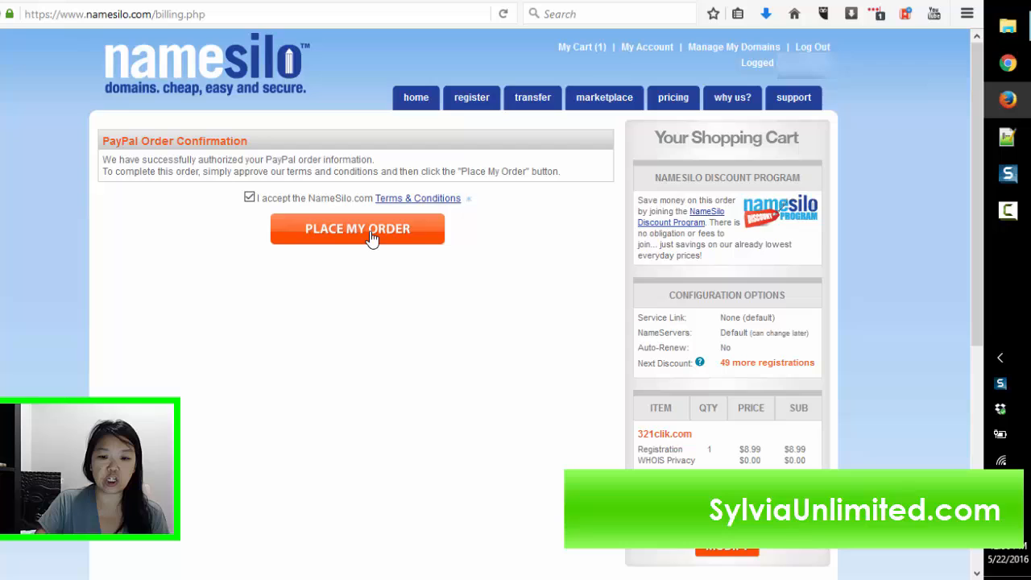
pyautogui.click(357, 229)
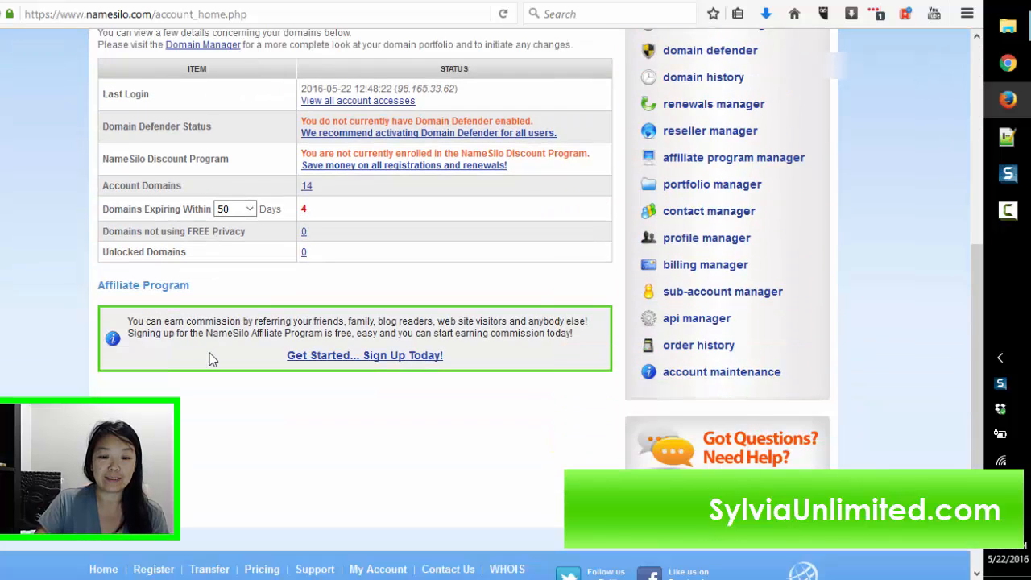
pyautogui.moveTo(238, 442)
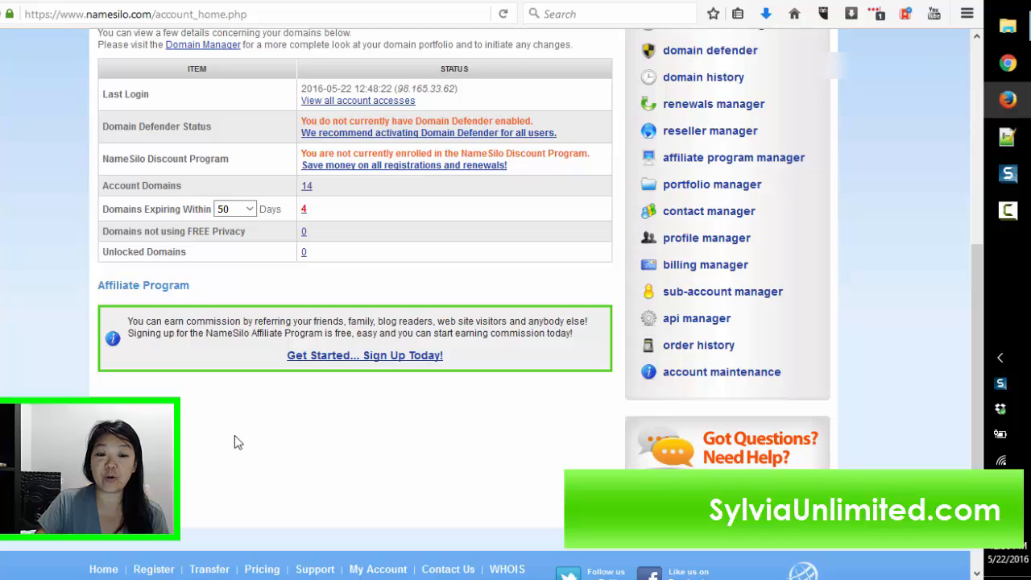